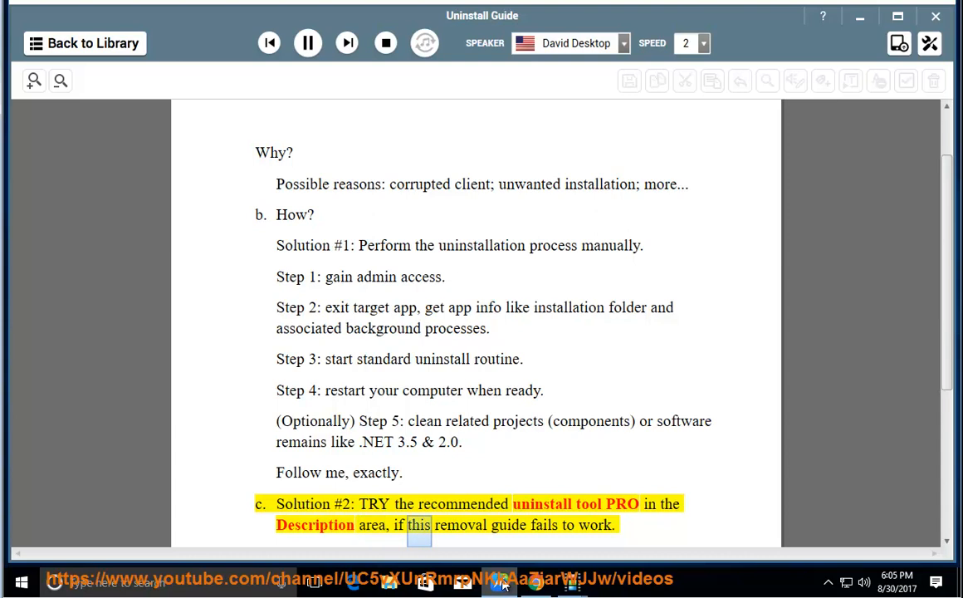
Scroll down past Solution #2 so the closing Tip line is shown and read aloud
scroll(down, 3)
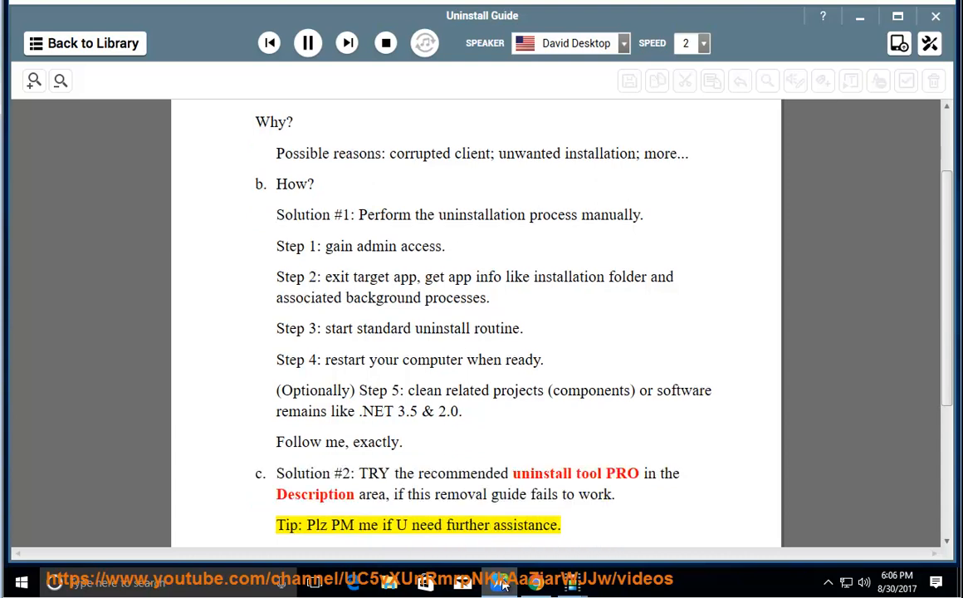
double_click(525, 525)
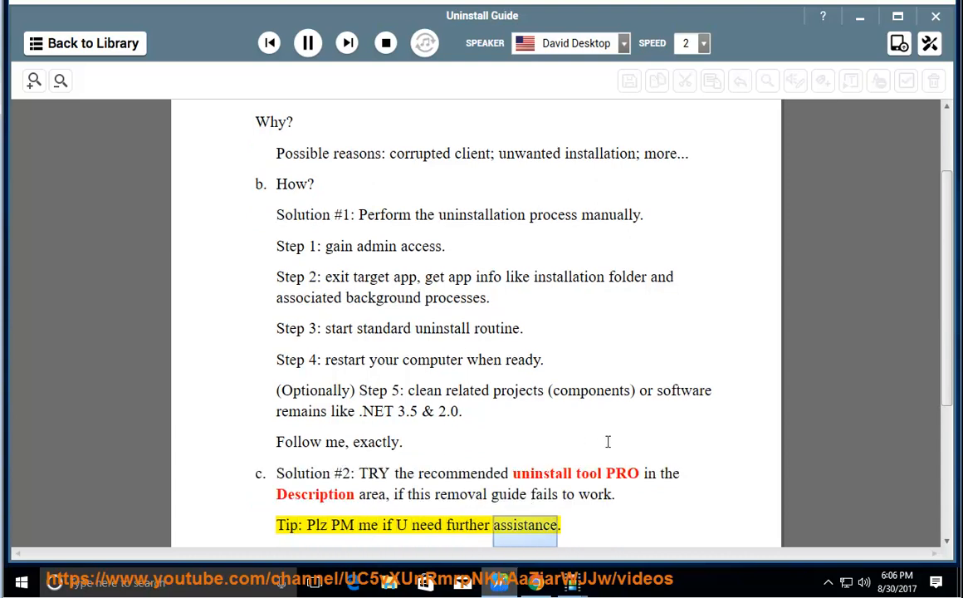